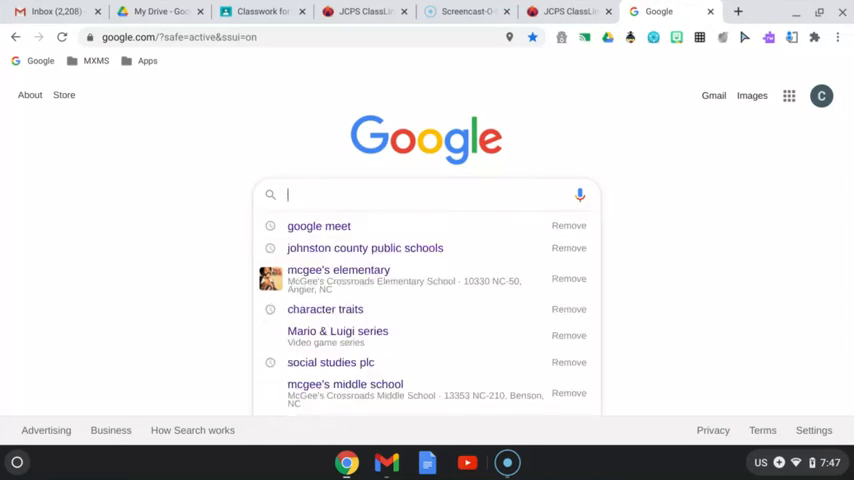
# Search Google for 'speech to text extension' and open the Speech to Text (Voice Recognition) result
pyautogui.write('speed')
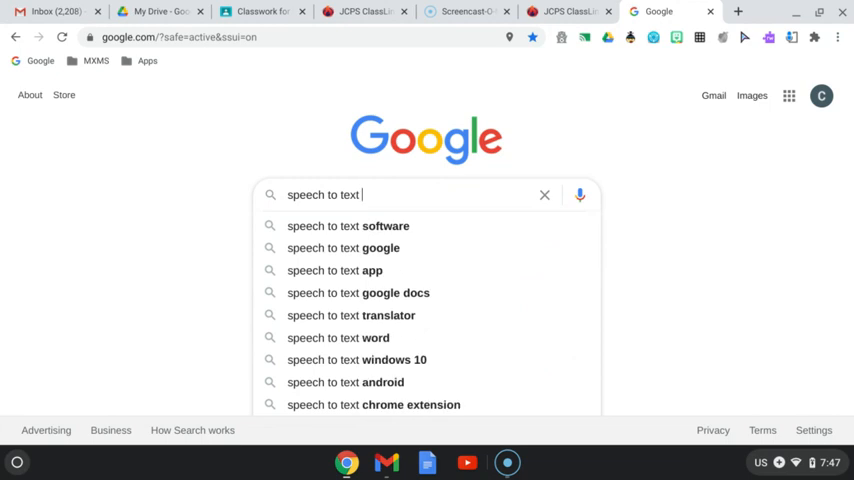
pyautogui.write('exte')
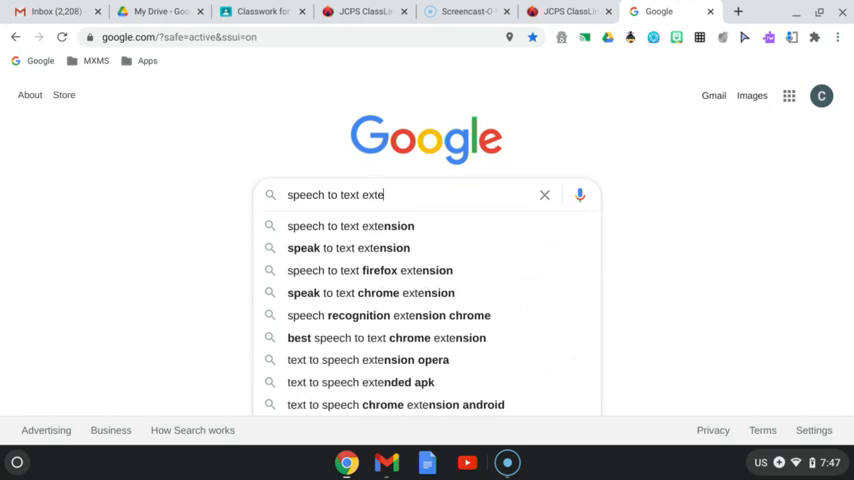
pyautogui.click(350, 226)
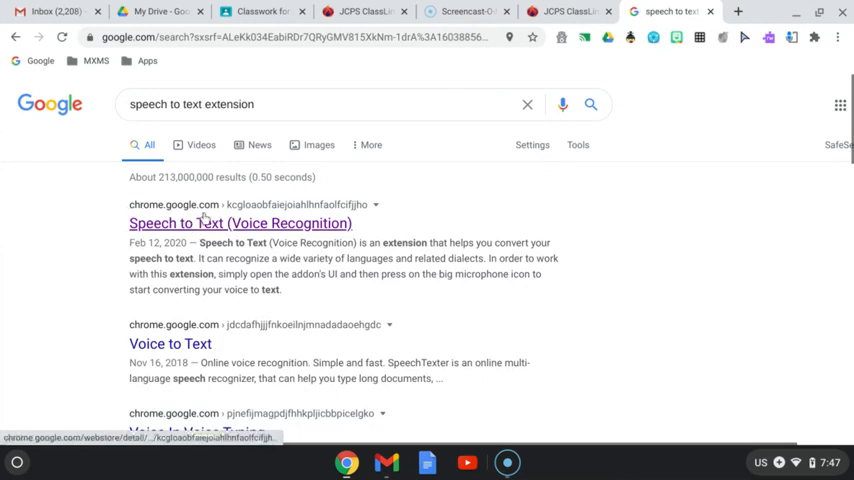
pyautogui.click(240, 223)
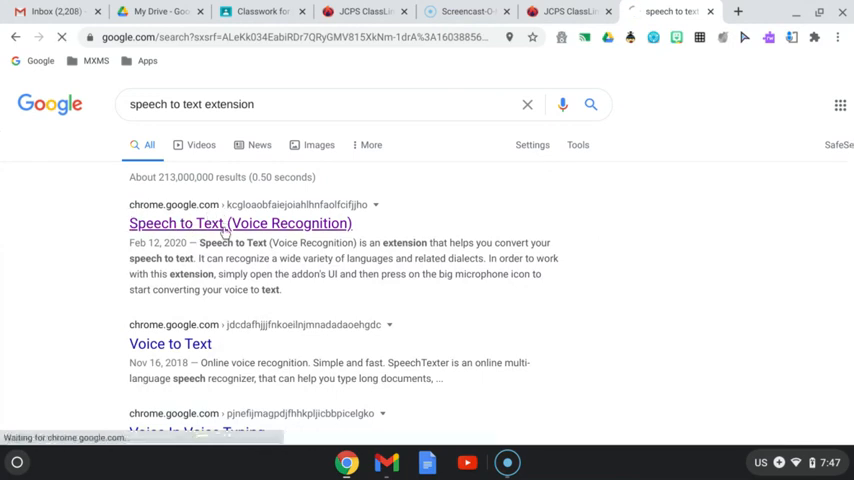
# Add the Speech to Text (Voice Recognition) extension to Chrome
pyautogui.click(240, 223)
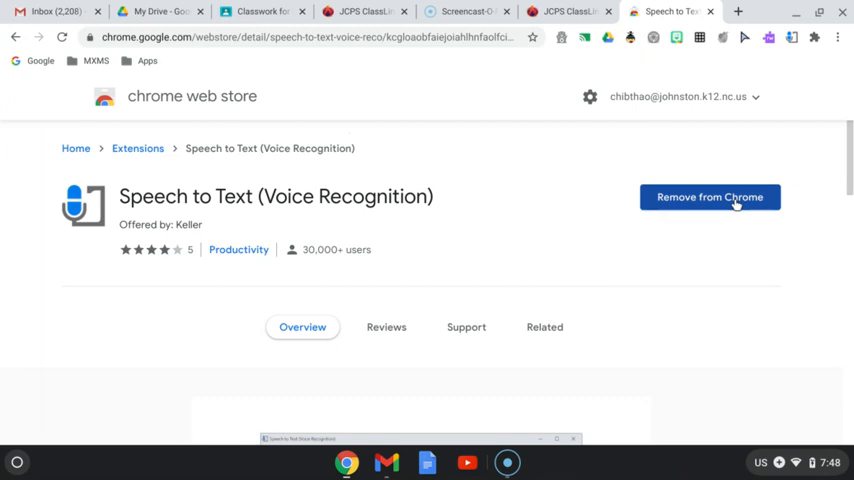
pyautogui.moveTo(688, 190)
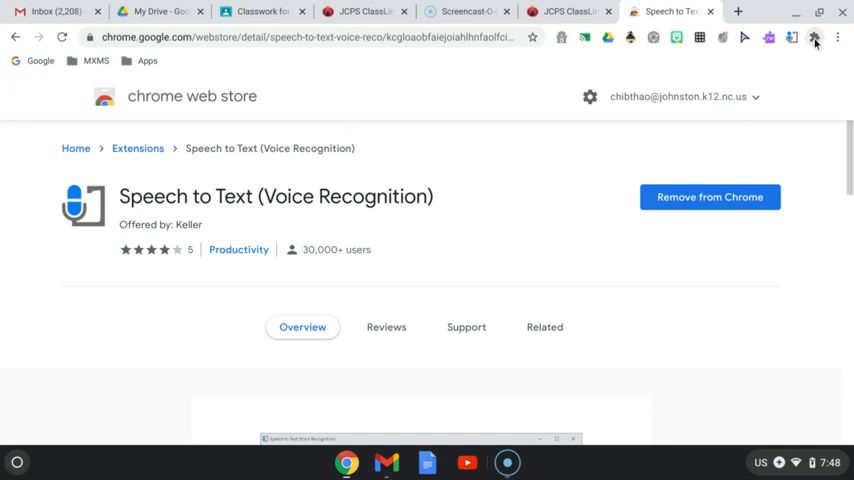
# Show the installed extensions list and scroll to Speech to Text (Voice Recognition)
pyautogui.click(815, 40)
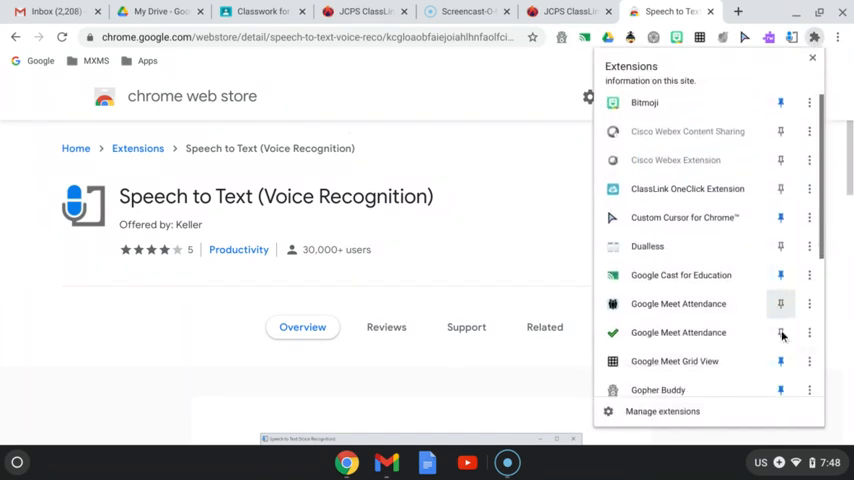
pyautogui.scroll(-3)
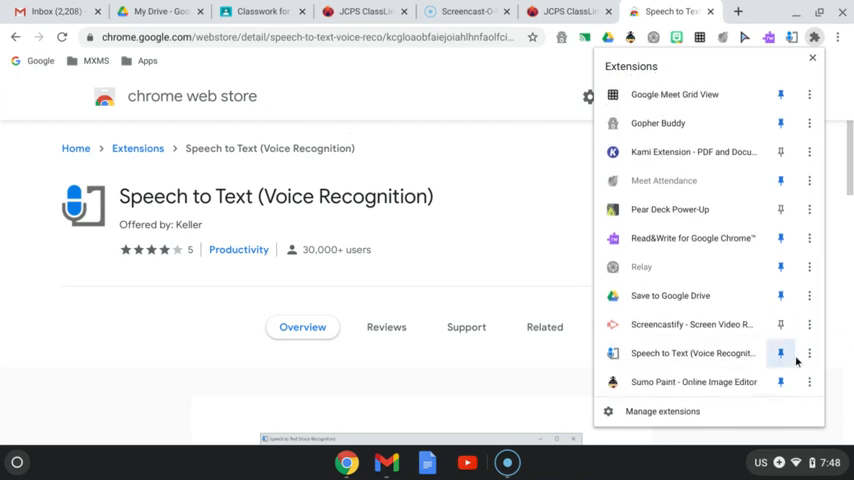
pyautogui.moveTo(780, 353)
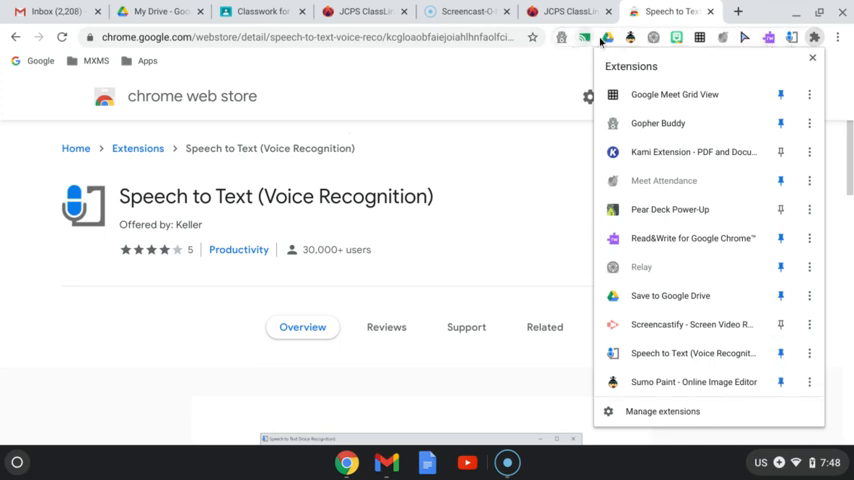
pyautogui.moveTo(693, 353)
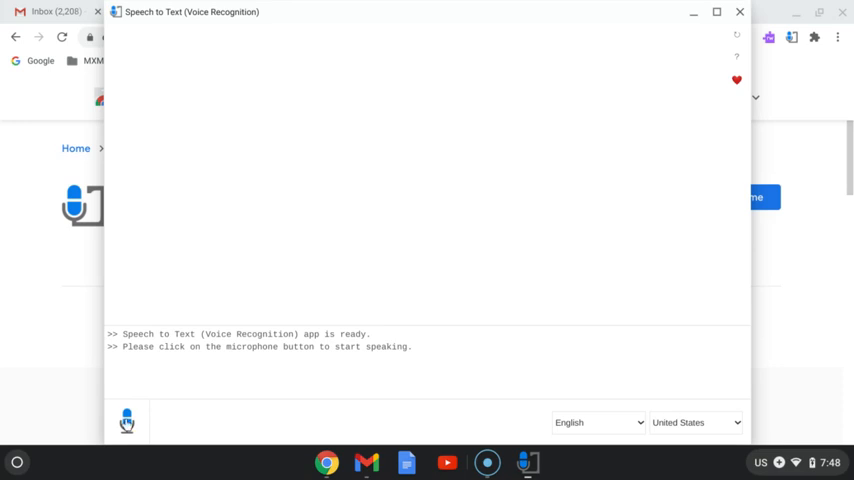
# Start listening and dictate that it will type, and you might talk slower than usual
pyautogui.click(124, 419)
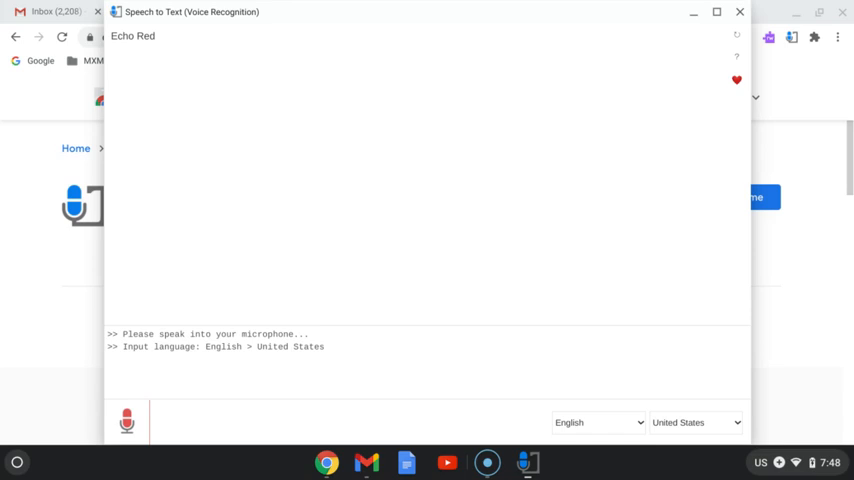
pyautogui.write("and it's going")
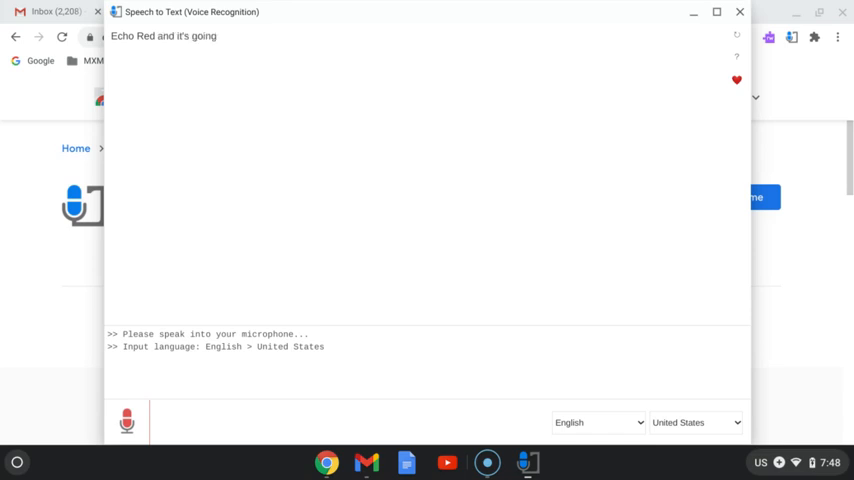
pyautogui.write('to start type')
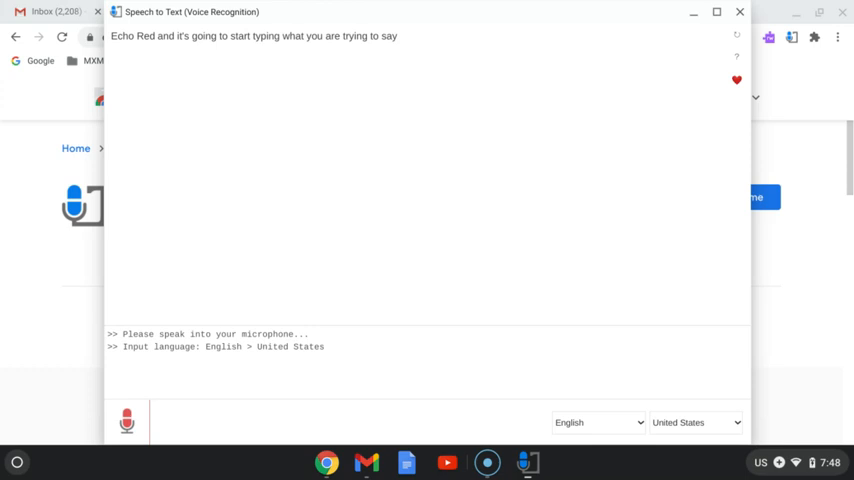
pyautogui.write('you might')
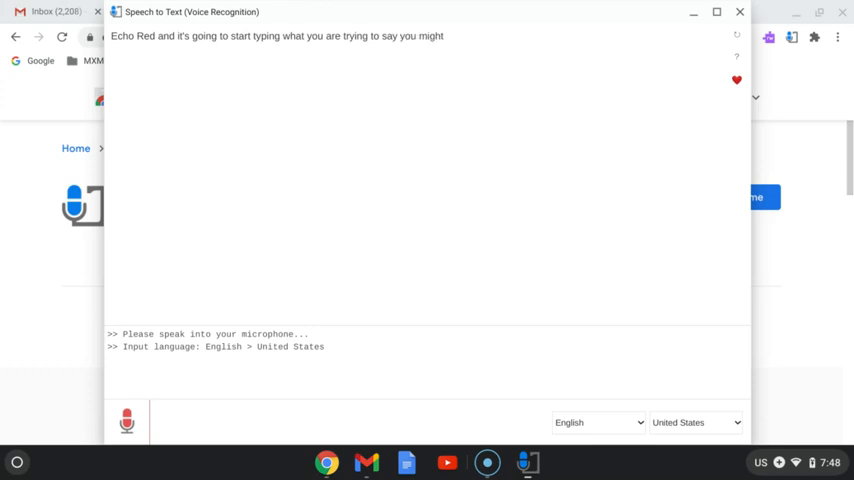
pyautogui.write('need to')
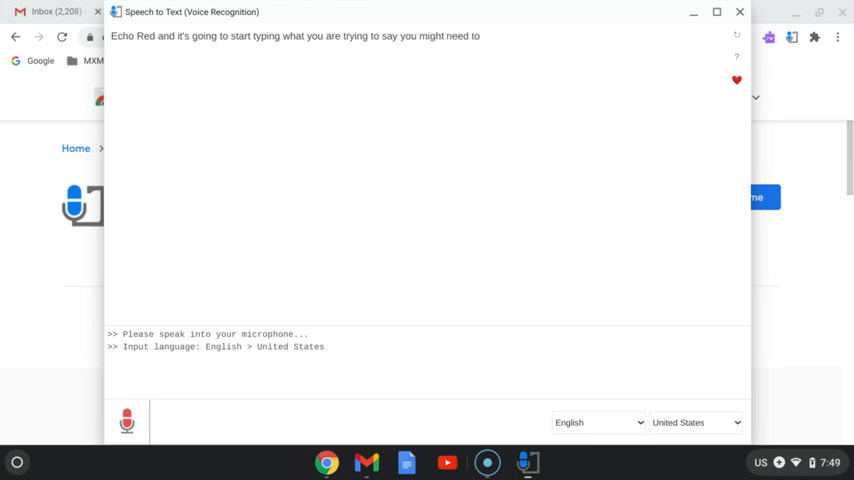
pyautogui.write('talk')
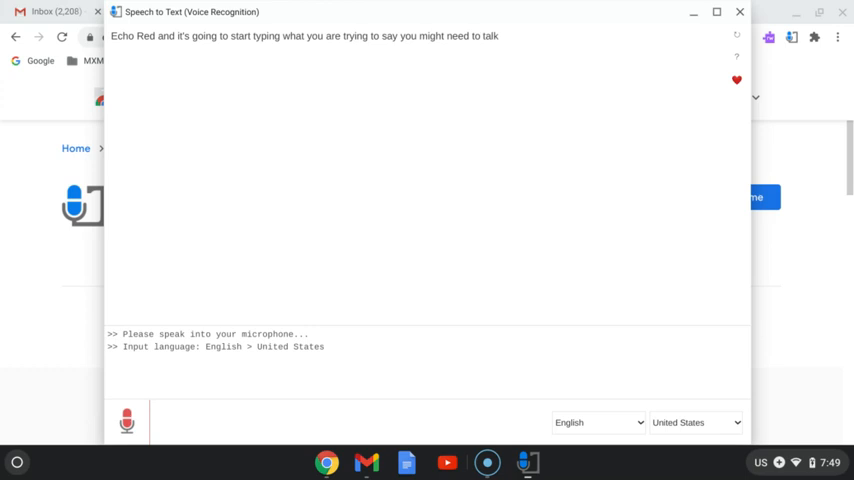
pyautogui.write('a little slower')
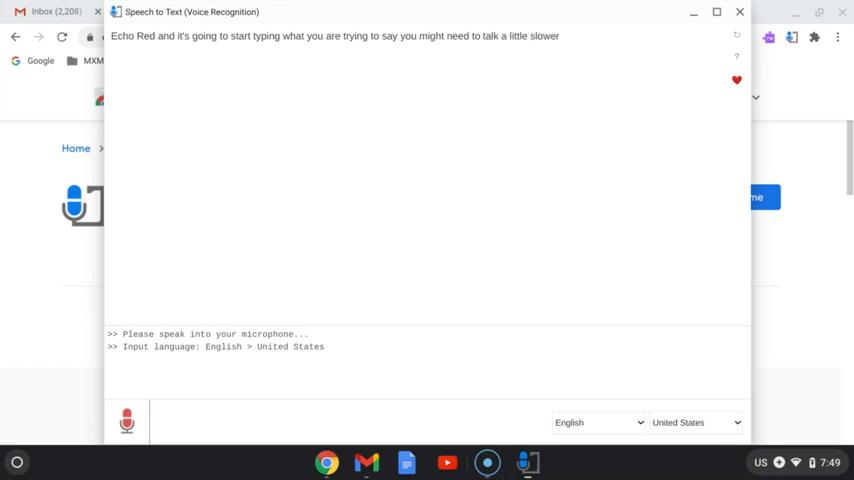
pyautogui.write('than usual')
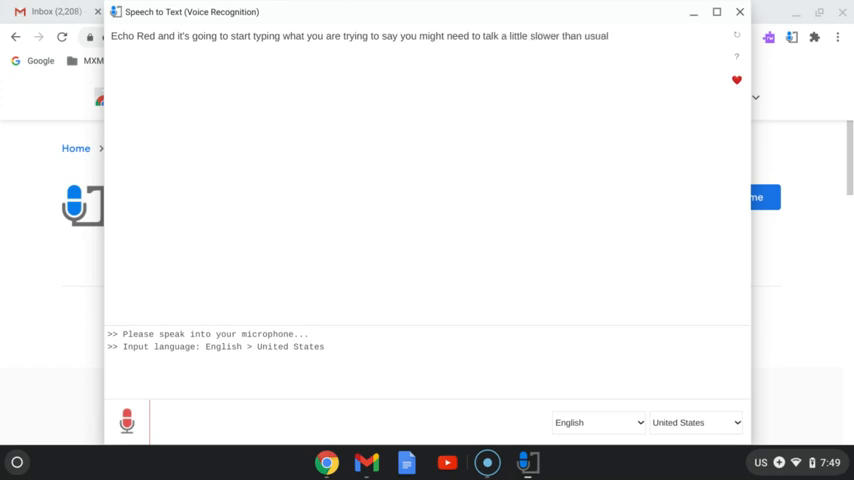
pyautogui.moveTo(315, 338)
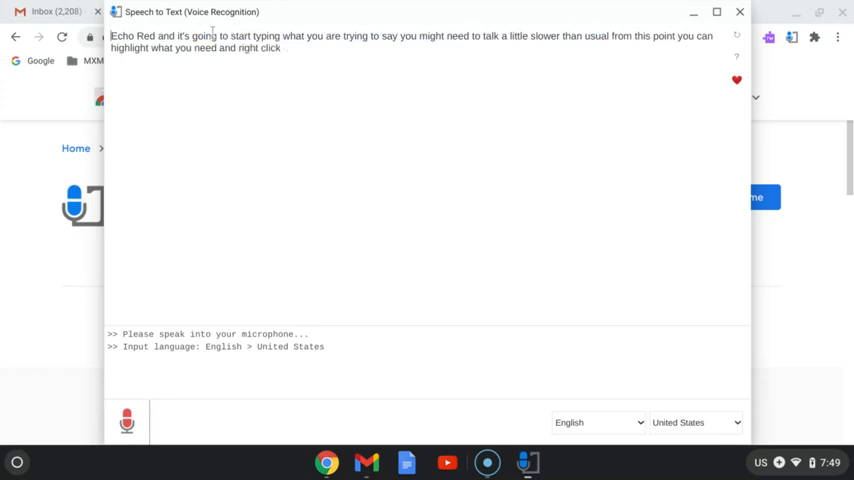
# Dictate the remaining copy-and-paste instructions and highlight the transcript text
pyautogui.moveTo(192, 36); pyautogui.dragTo(398, 36)
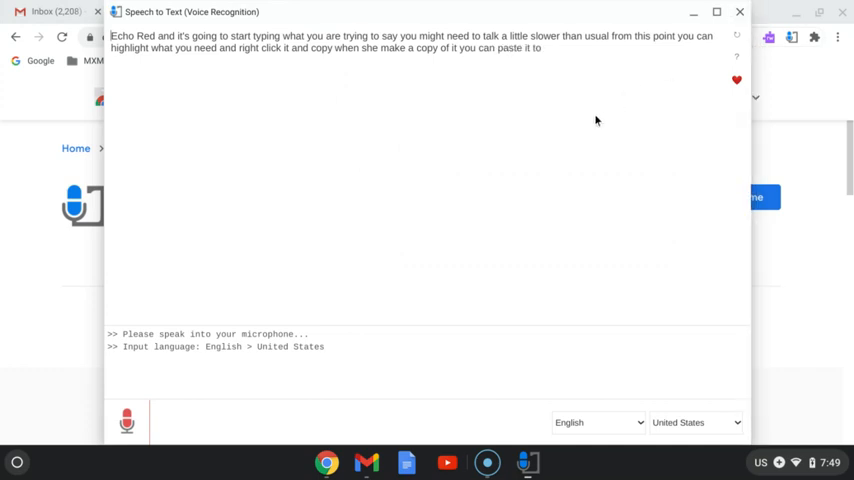
pyautogui.write('your worksheet or project or whatever')
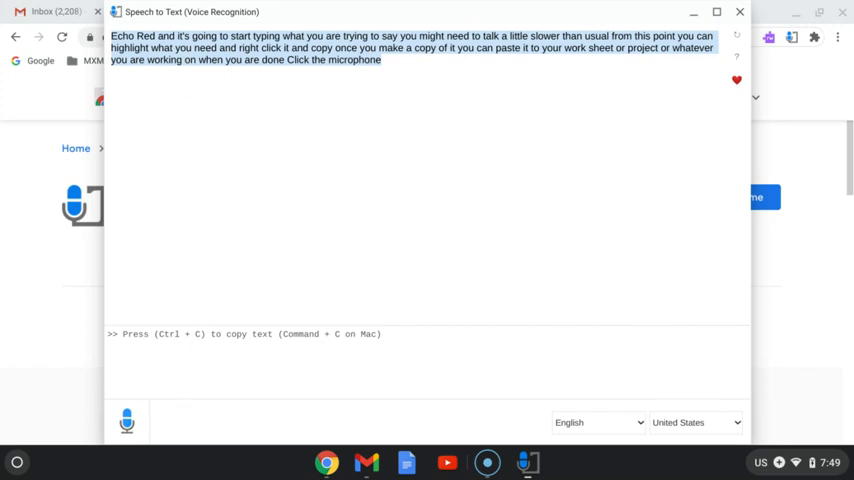
pyautogui.moveTo(268, 157)
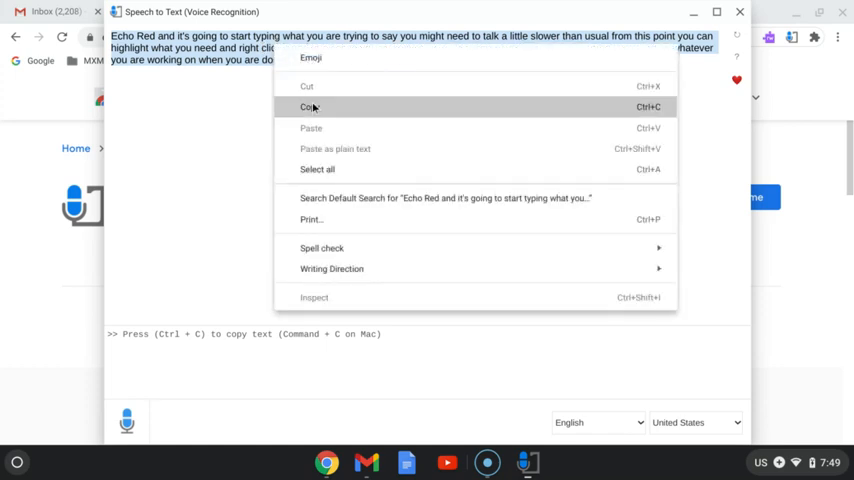
# Copy the highlighted transcript via the context menu's Copy option
pyautogui.click(310, 106)
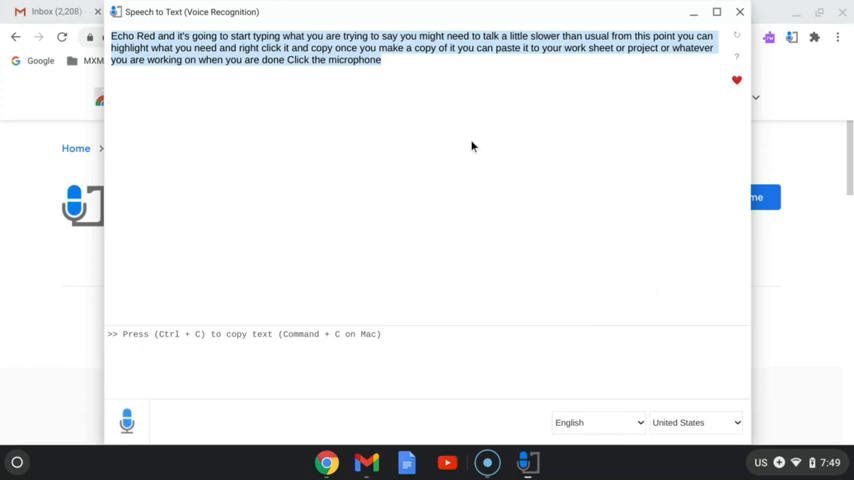
pyautogui.moveTo(464, 148)
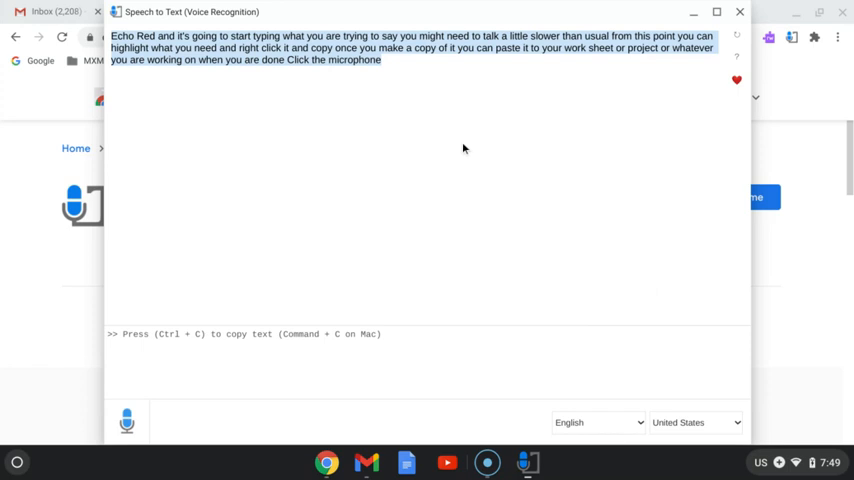